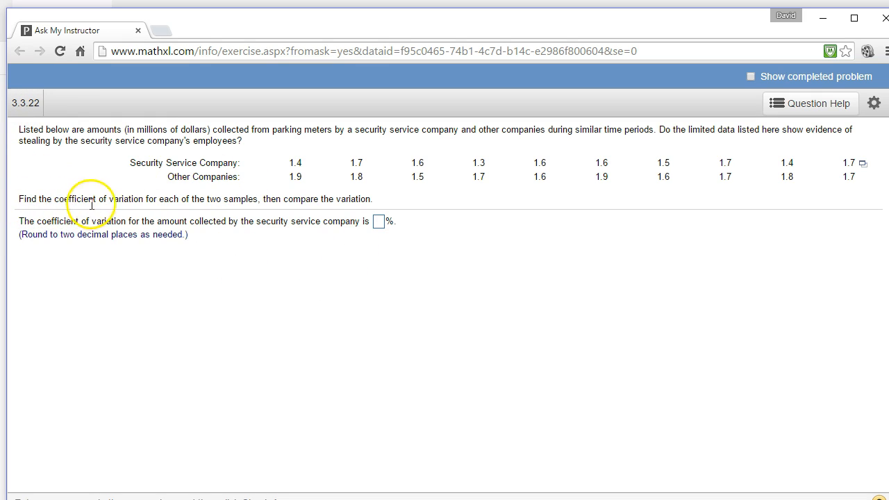
mouse_move(340, 316)
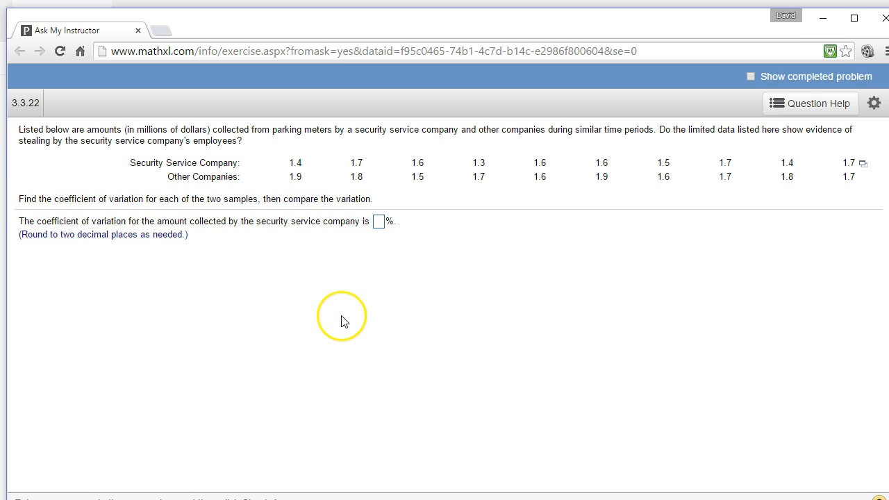
mouse_move(545, 229)
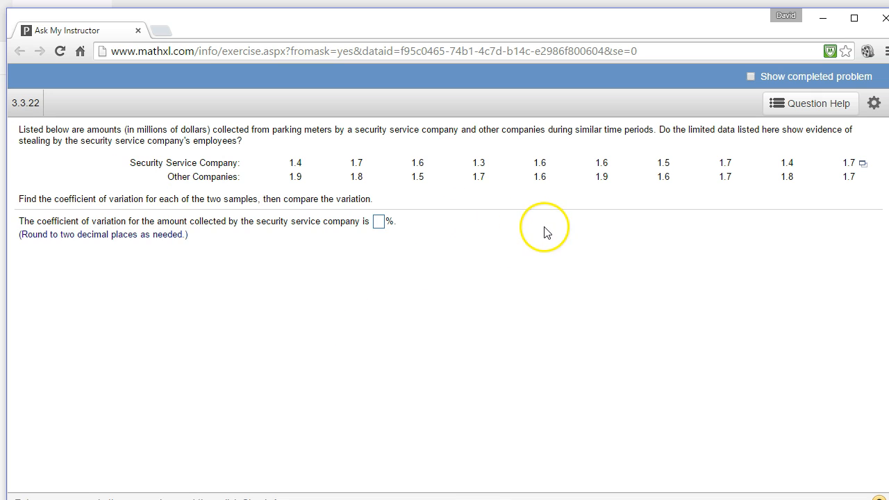
mouse_move(146, 225)
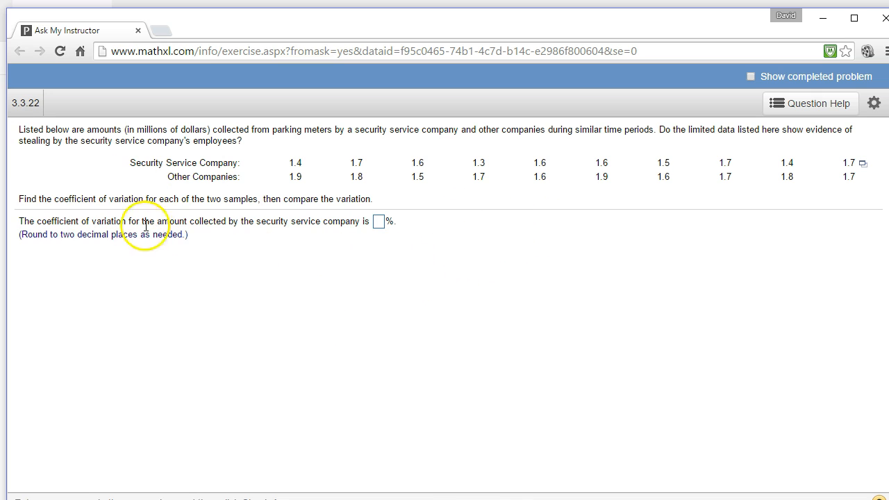
mouse_move(94, 220)
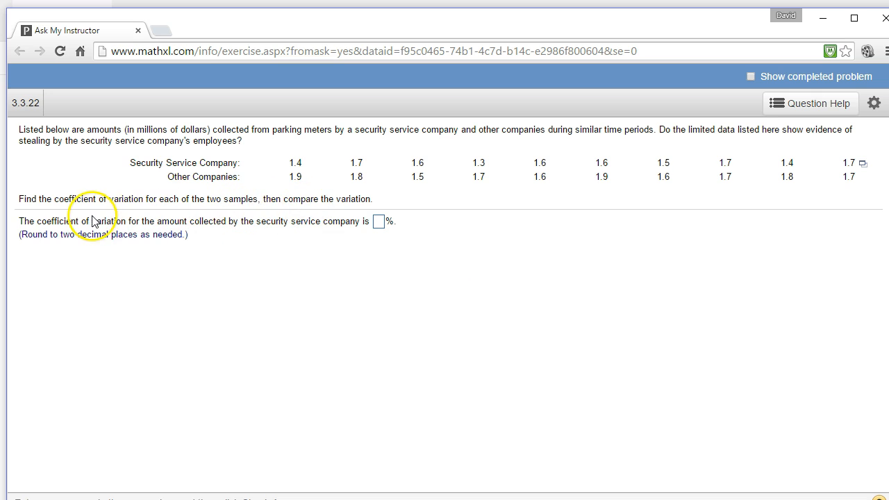
mouse_move(257, 271)
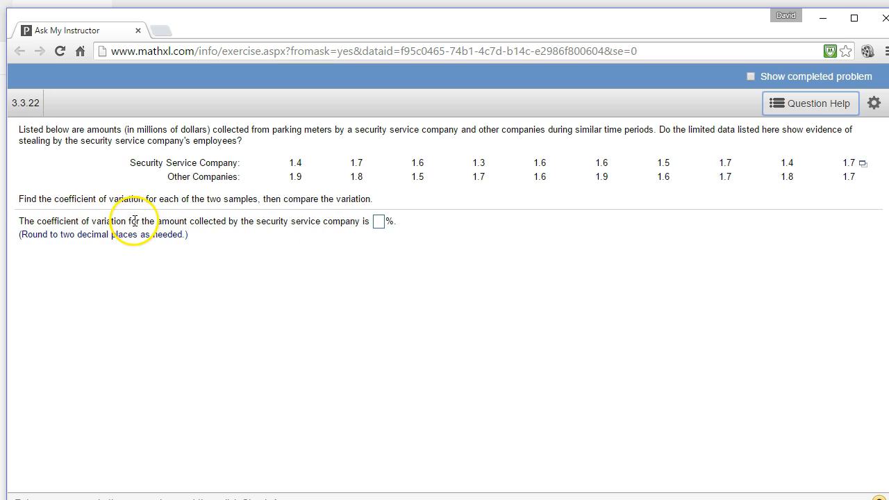
mouse_move(200, 230)
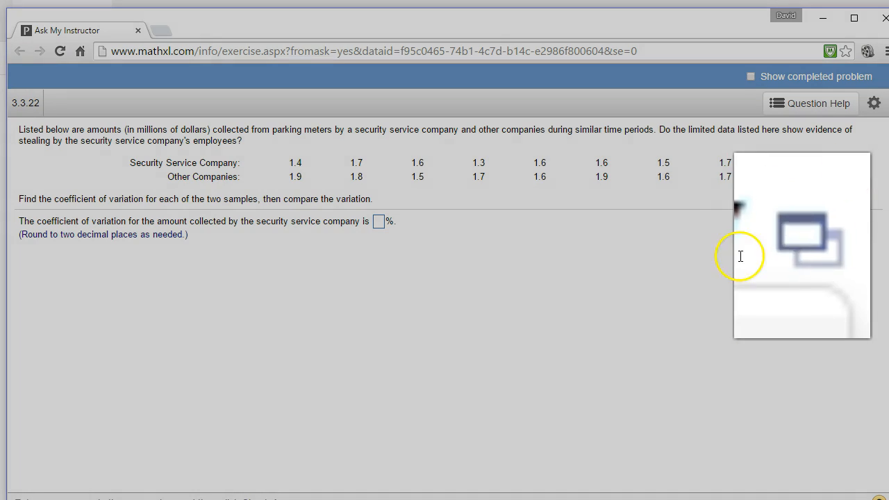
Export the two MathXL parking-meter samples into an Excel workbook
click(862, 162)
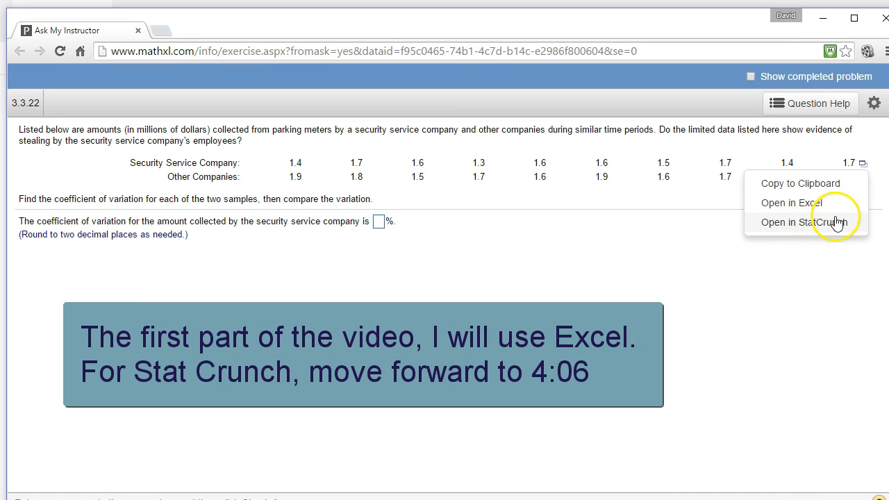
mouse_move(822, 203)
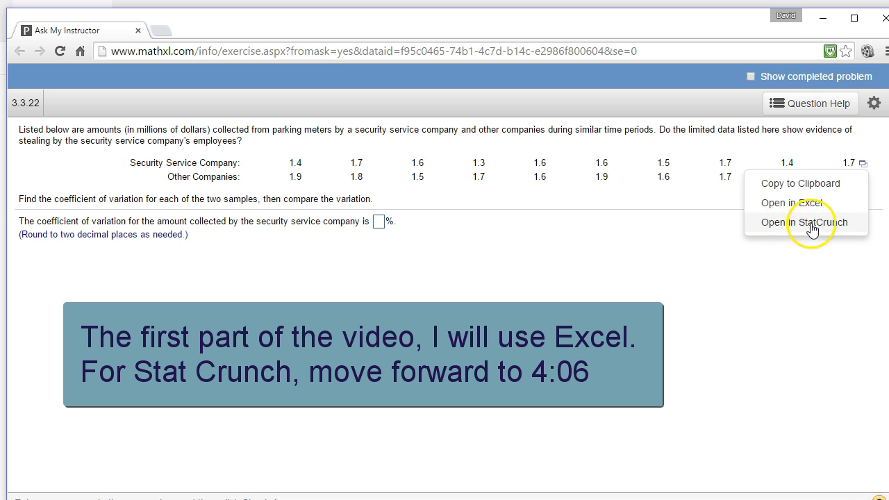
mouse_move(788, 228)
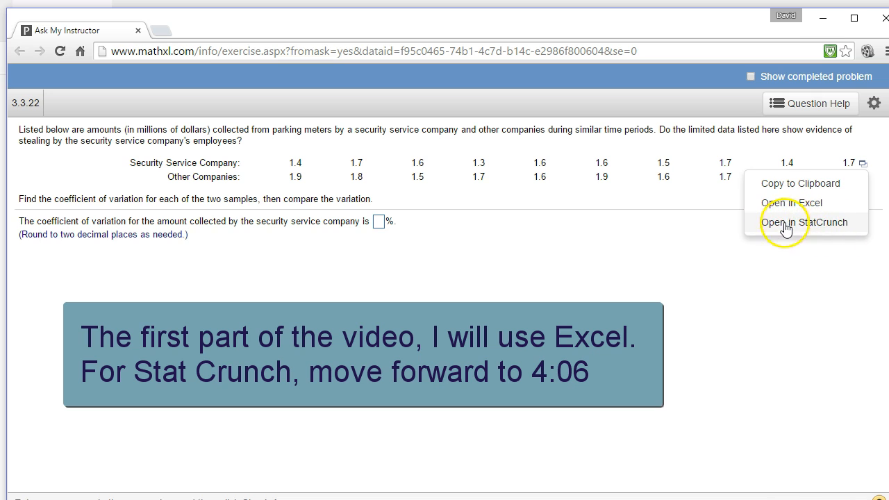
click(804, 222)
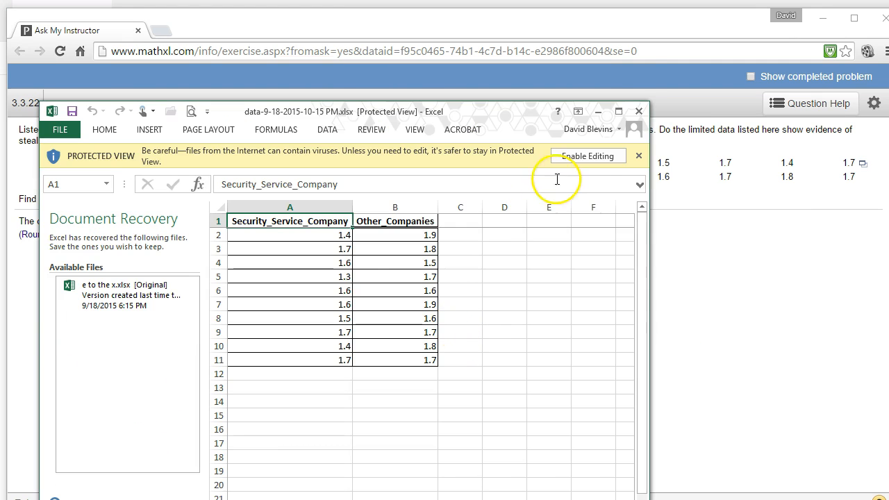
Enable editing in the workbook and start an AutoSum Average for the security amounts
click(587, 155)
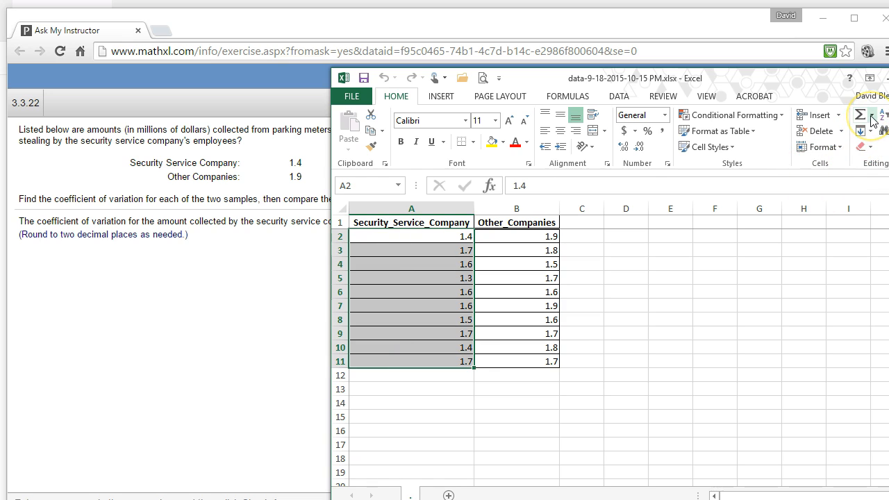
click(872, 115)
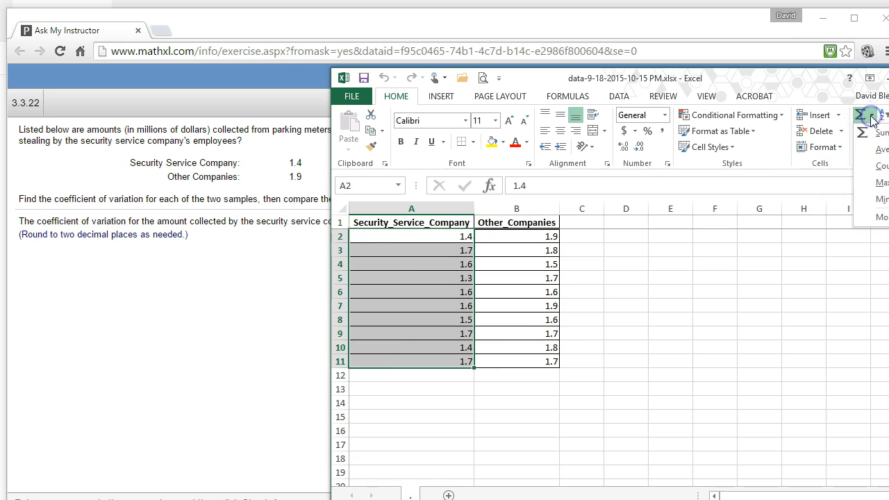
mouse_move(823, 97)
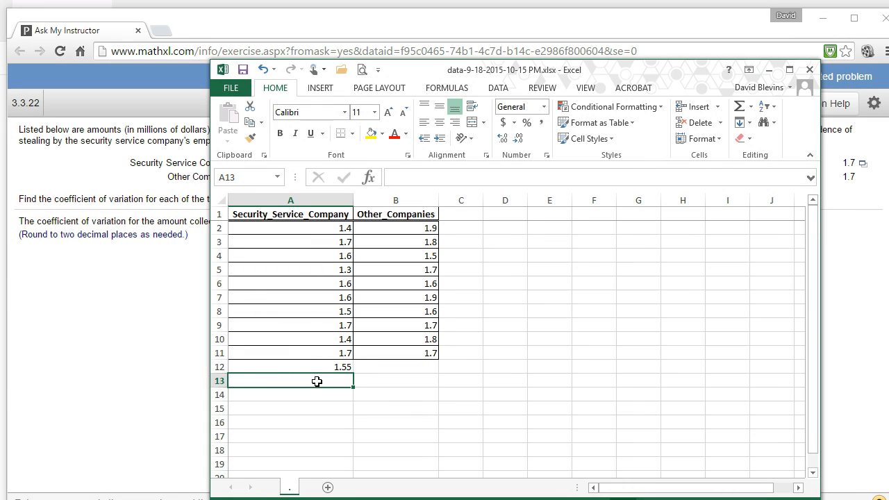
Enter =STDEV.S(A2:A11) in A13, giving 0.143372088
text(=)
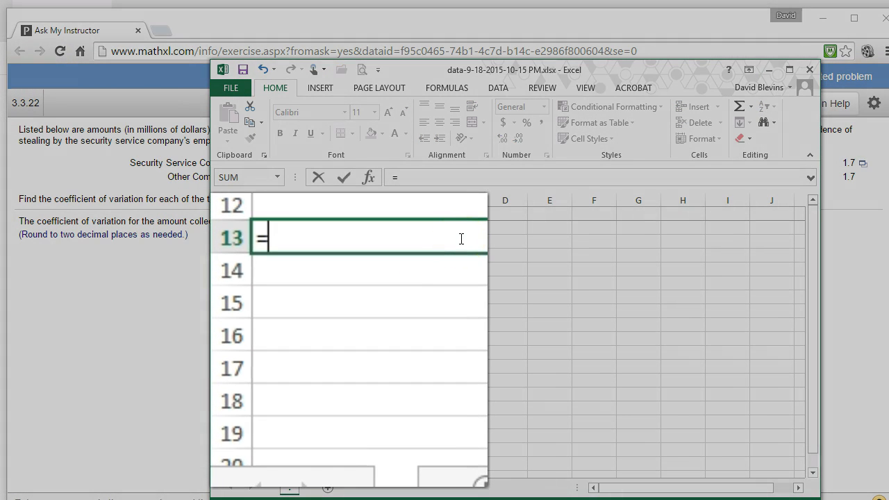
text(st)
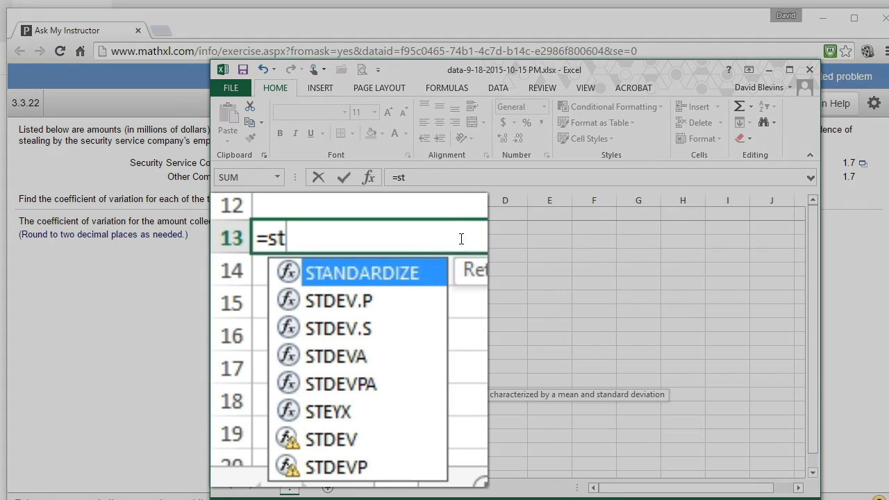
mouse_move(354, 313)
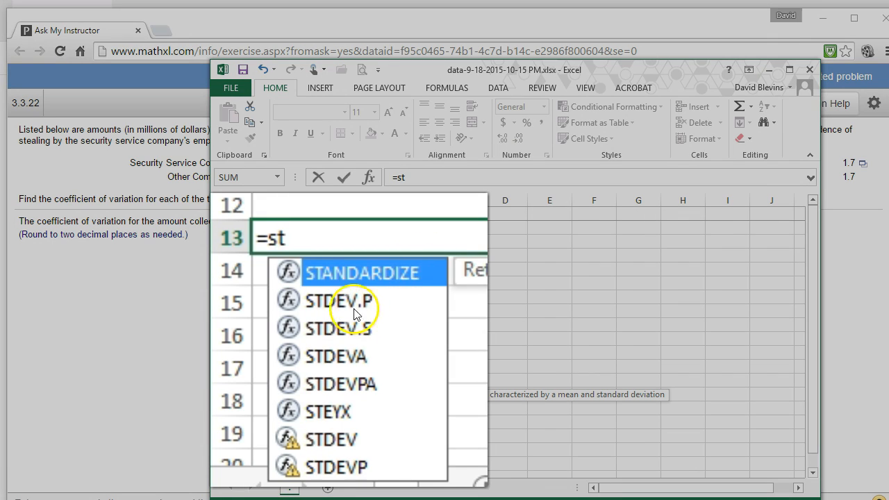
mouse_move(356, 309)
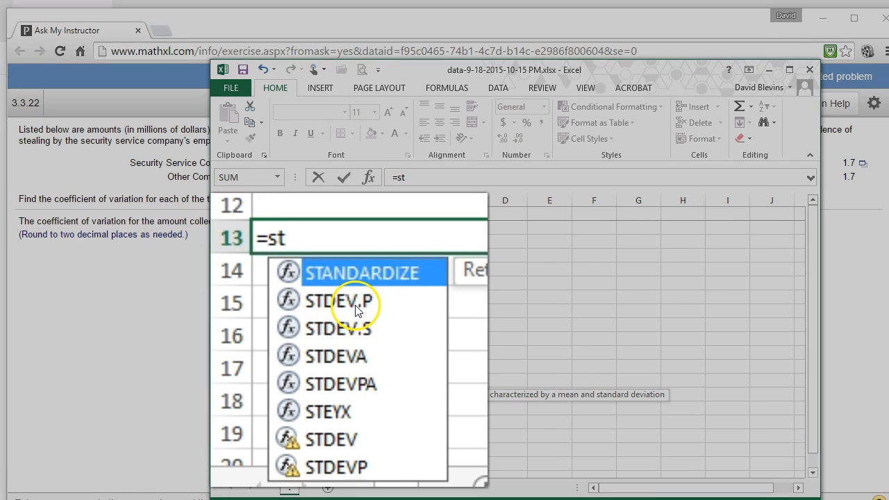
mouse_move(341, 300)
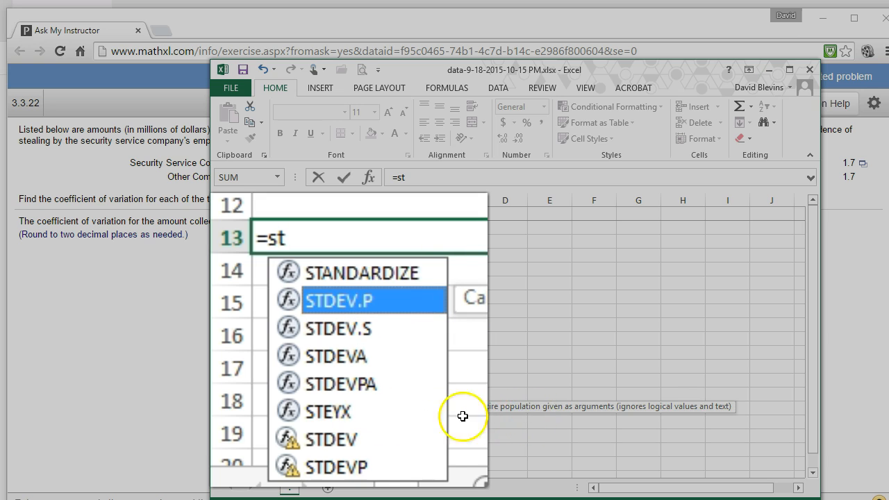
mouse_move(338, 327)
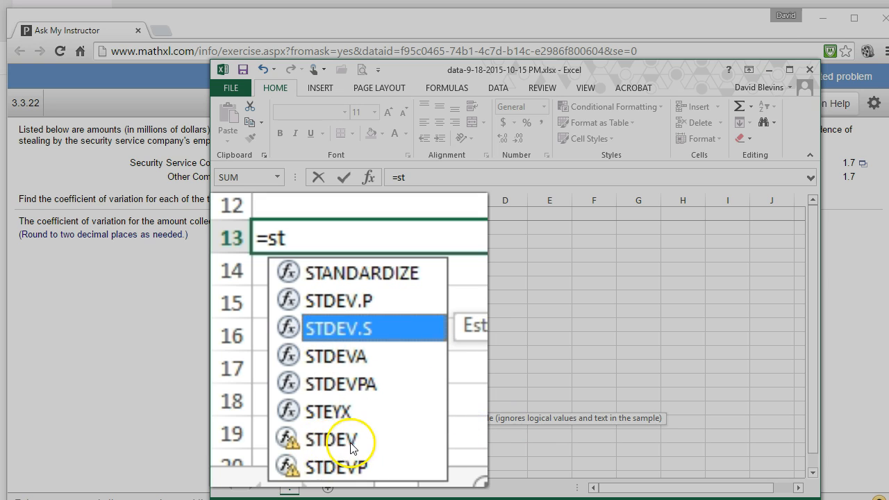
mouse_move(345, 328)
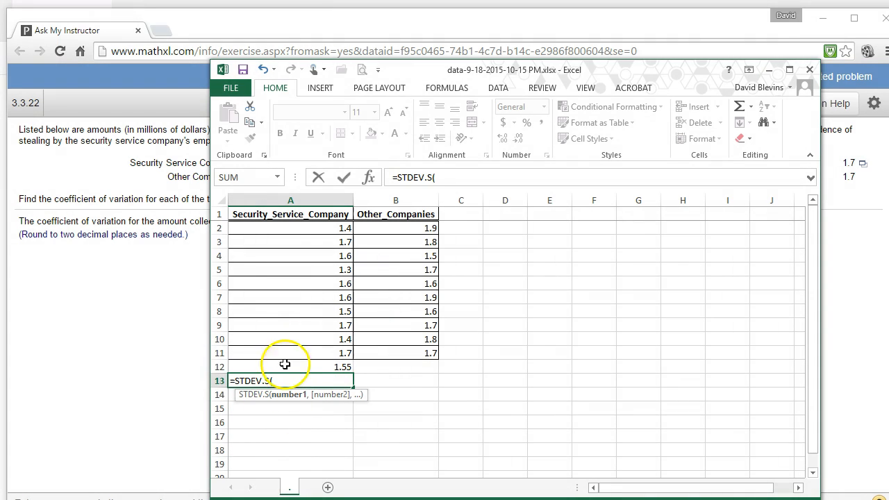
drag(291, 228, 303, 325)
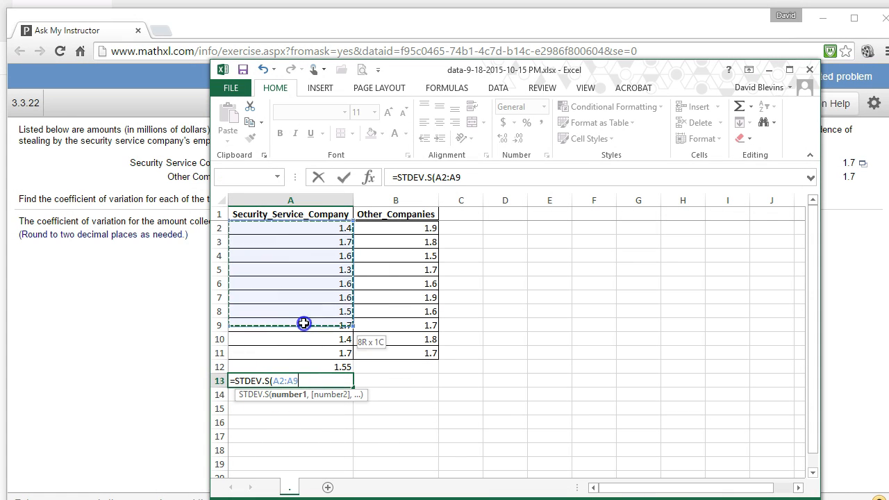
drag(303, 324, 321, 353)
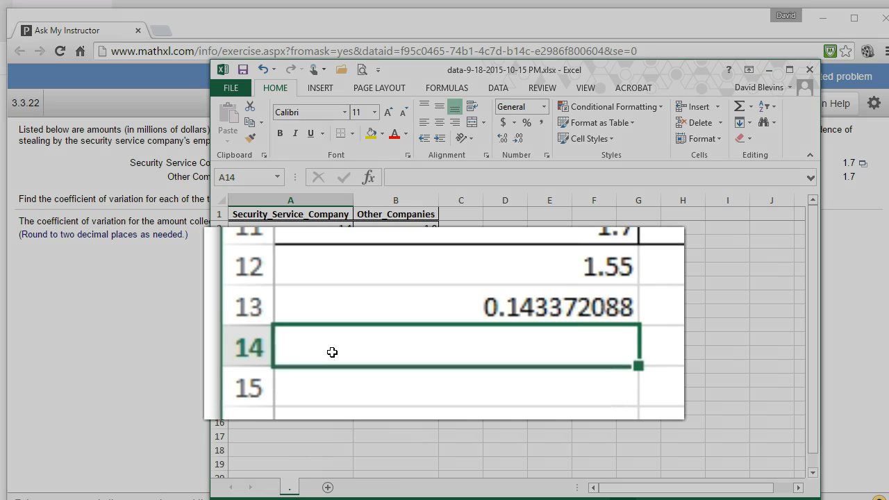
Enter =A13/A12*100 in A14 for the security company's coefficient of variation
text(=A13/A12)
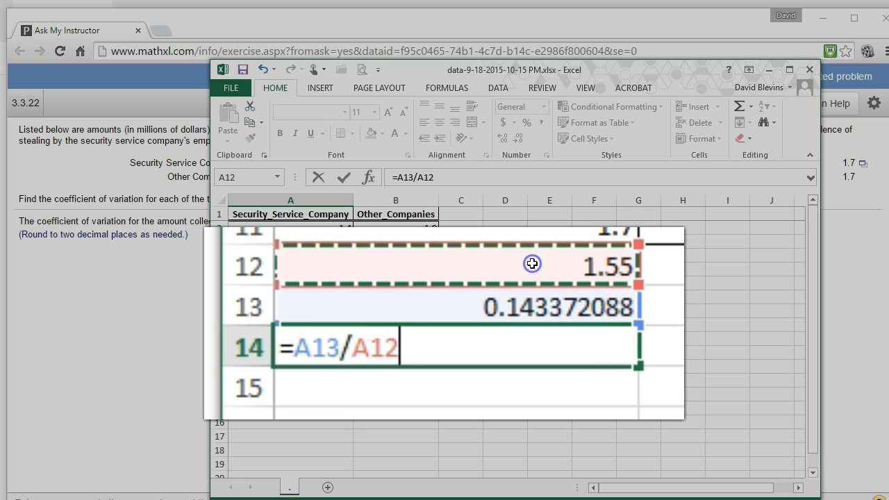
text(*)
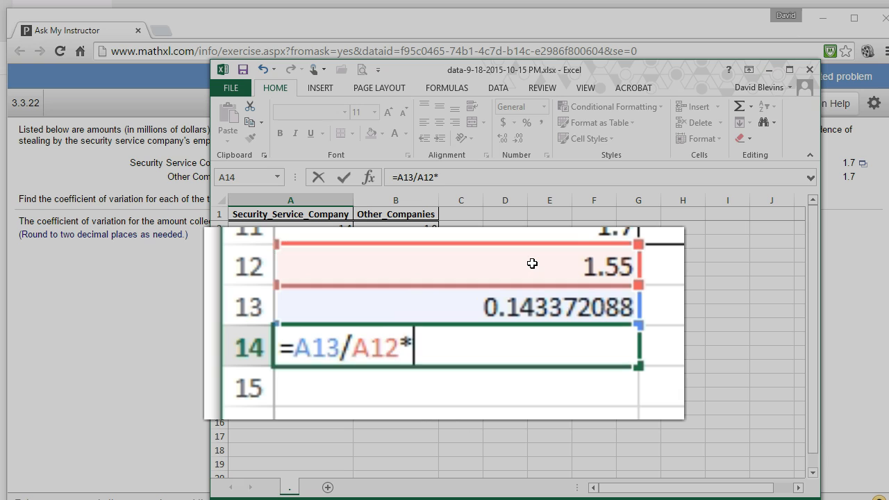
text(100)
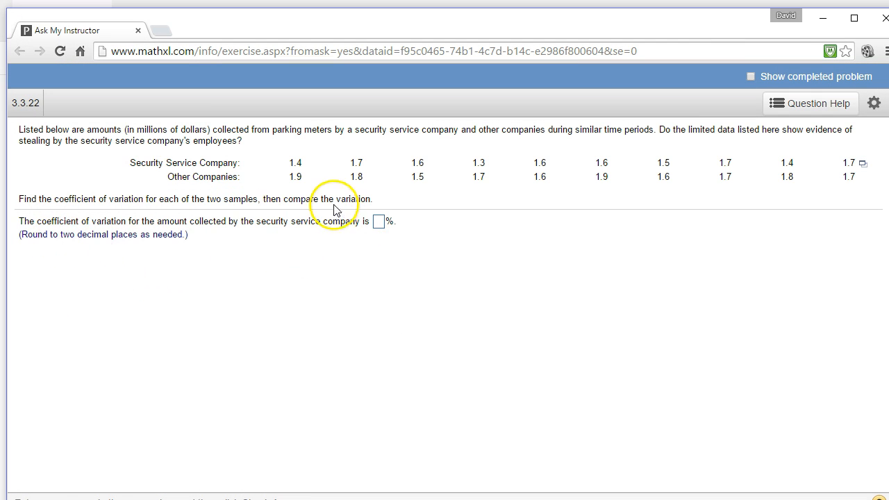
Enter 9.25 percent as the security company's coefficient of variation
text(9.25)
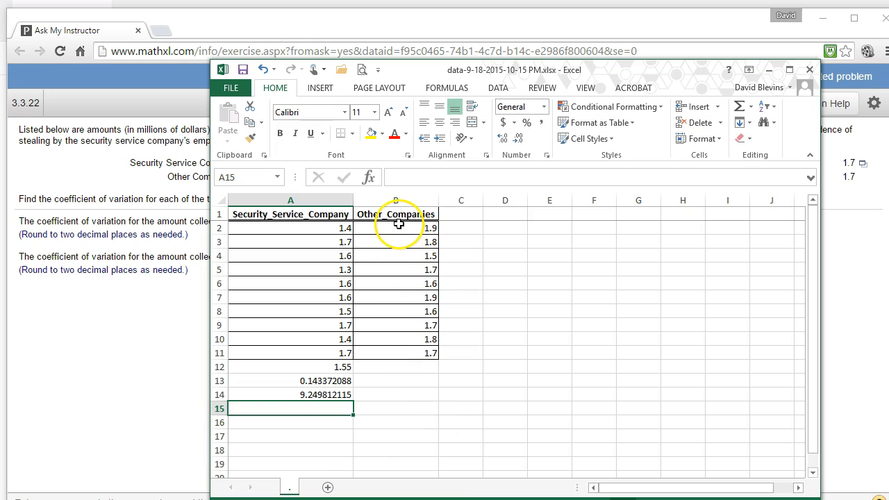
Put the Other_Companies mean, 1.72, below their values using AutoSum Average
drag(397, 227, 398, 354)
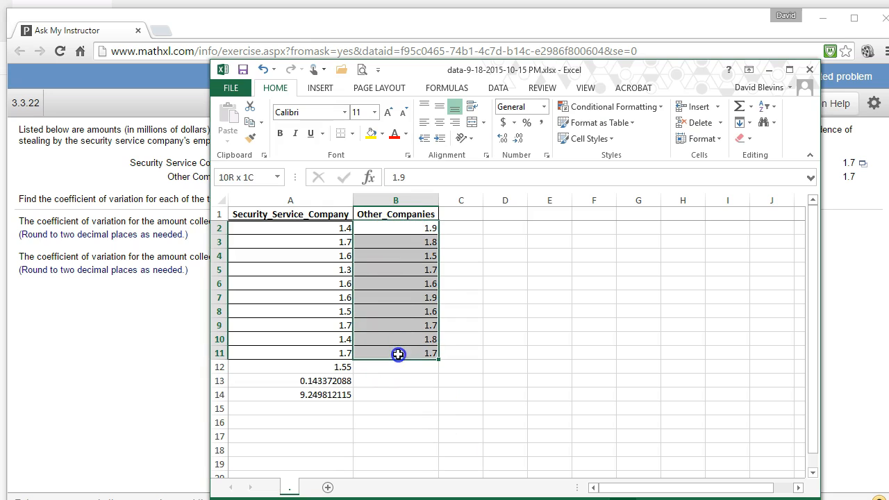
click(752, 105)
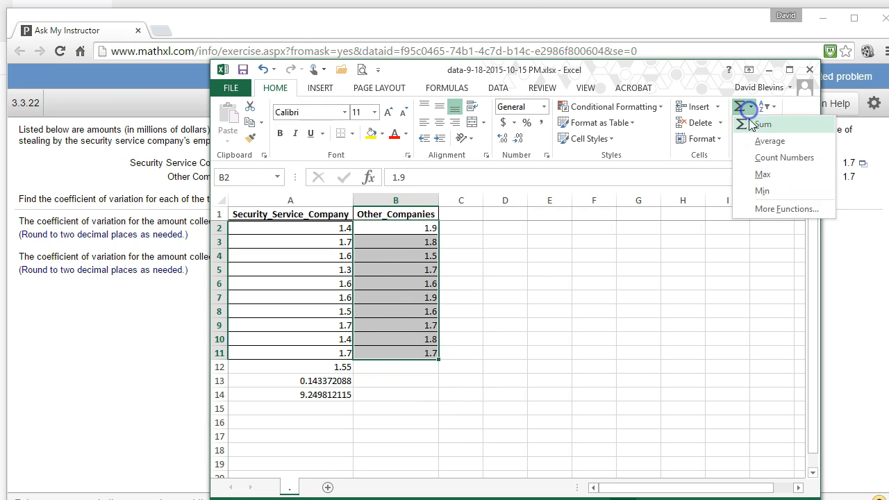
click(770, 140)
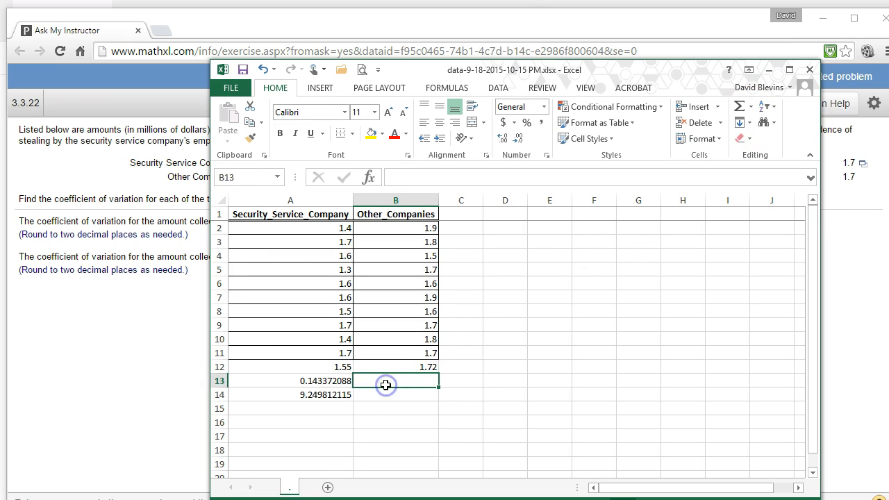
Begin =STDEV.S over the ten Other_Companies values in B13
text(=s)
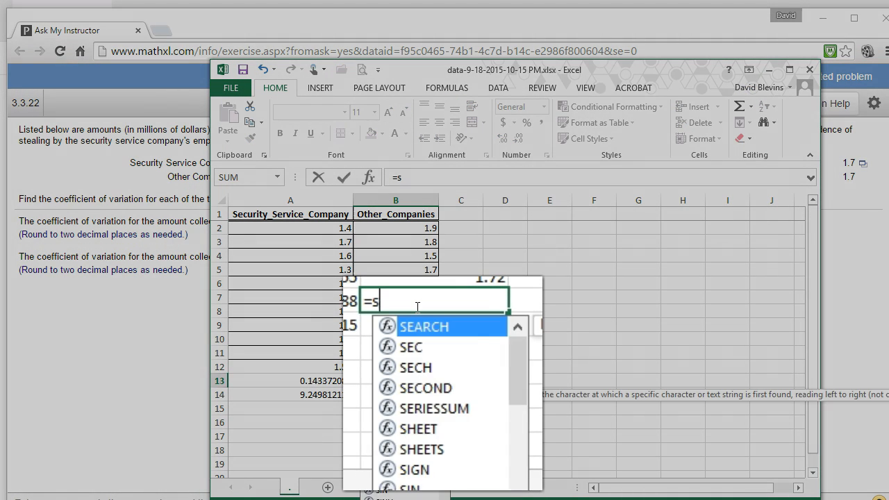
text(t)
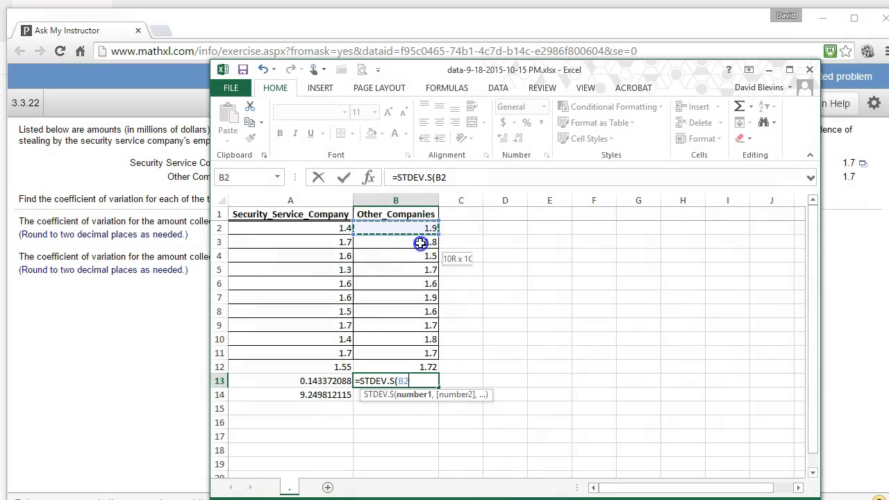
drag(420, 228, 420, 352)
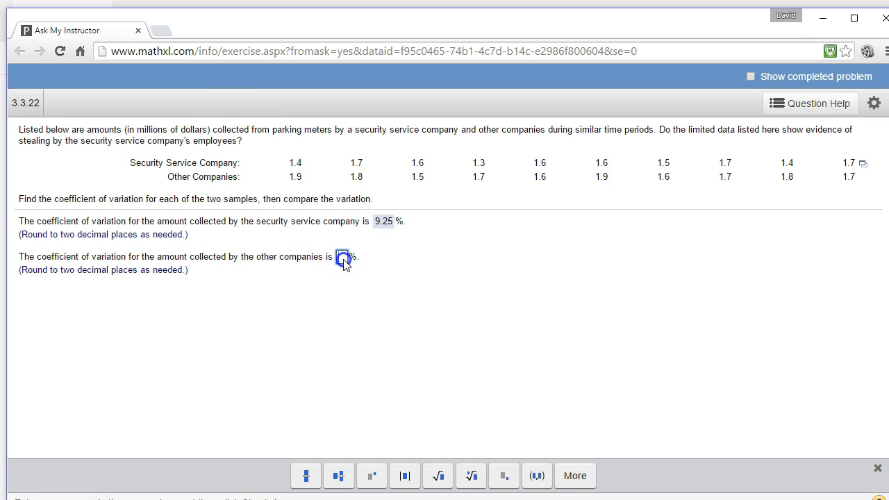
Enter 7.65 percent as the other companies' coefficient of variation
text(7.65)
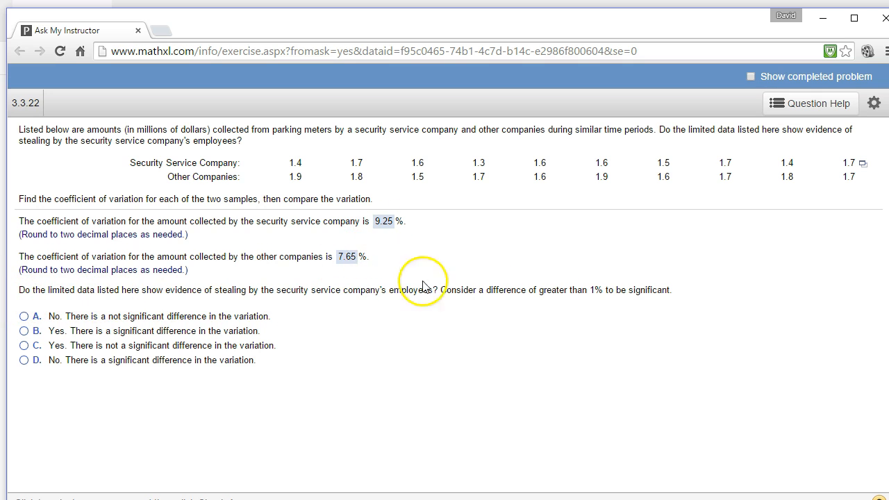
mouse_move(206, 305)
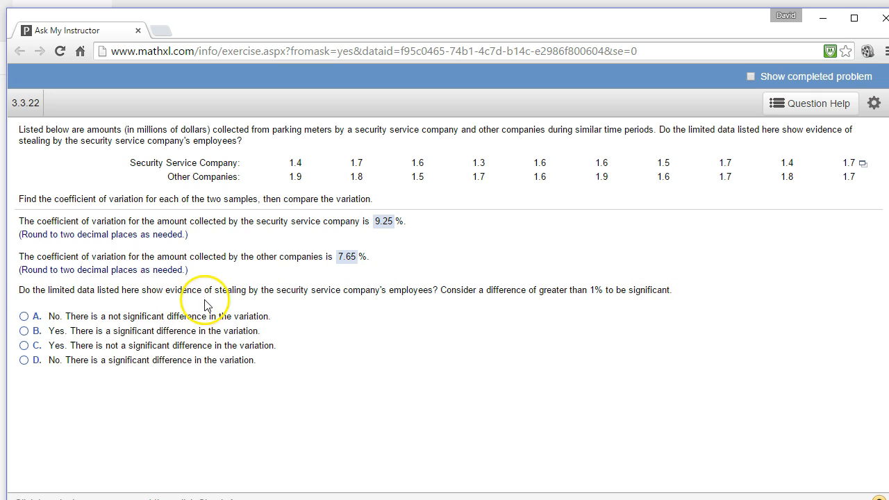
mouse_move(369, 246)
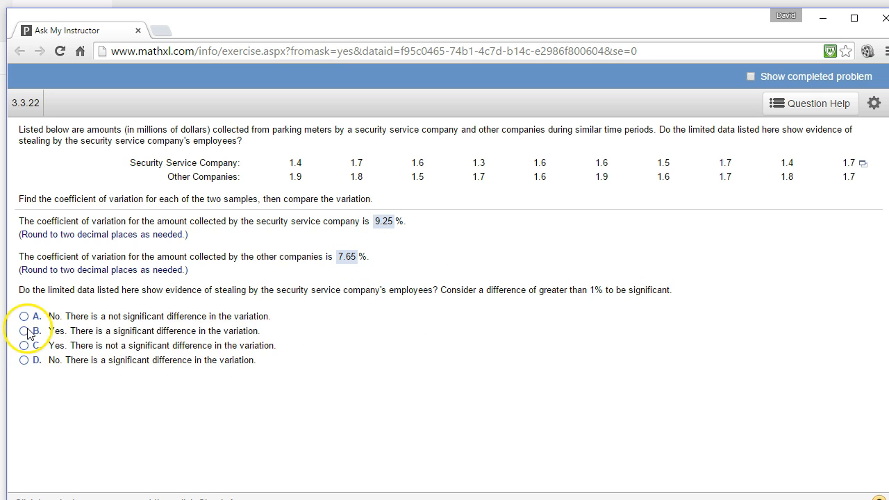
Choose option B, a significant difference in variation, and dismiss the Good job message
click(23, 330)
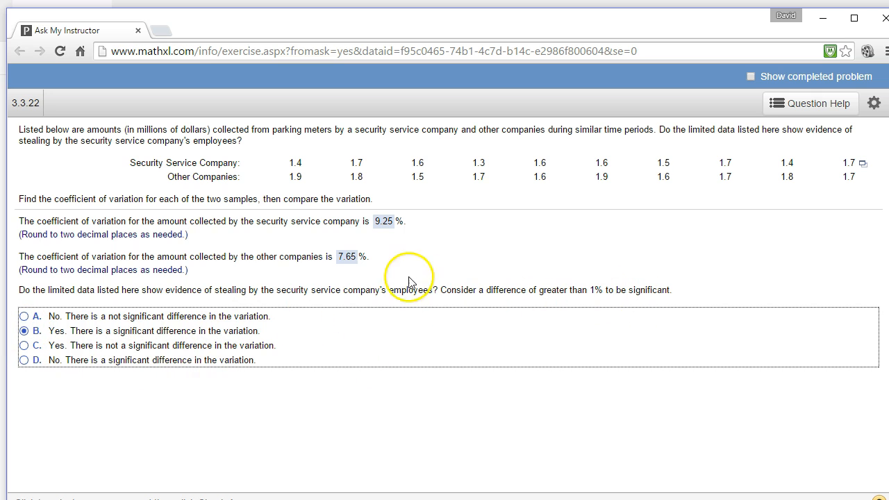
mouse_move(514, 485)
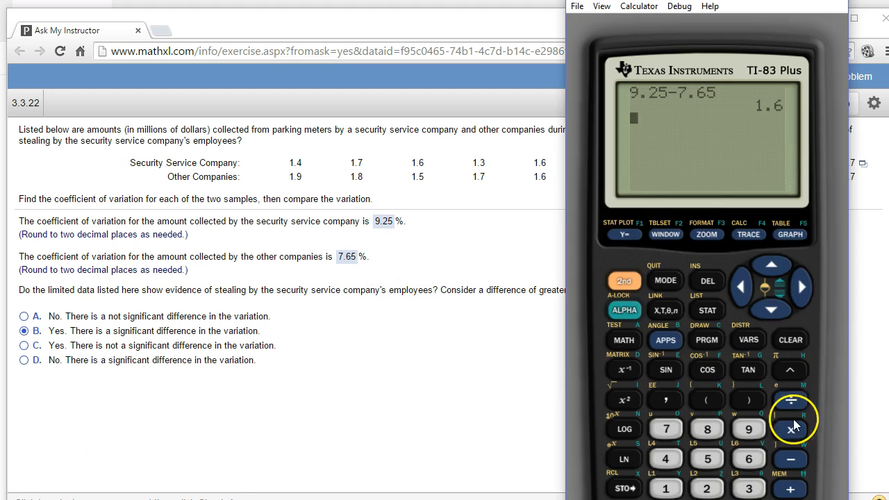
mouse_move(110, 389)
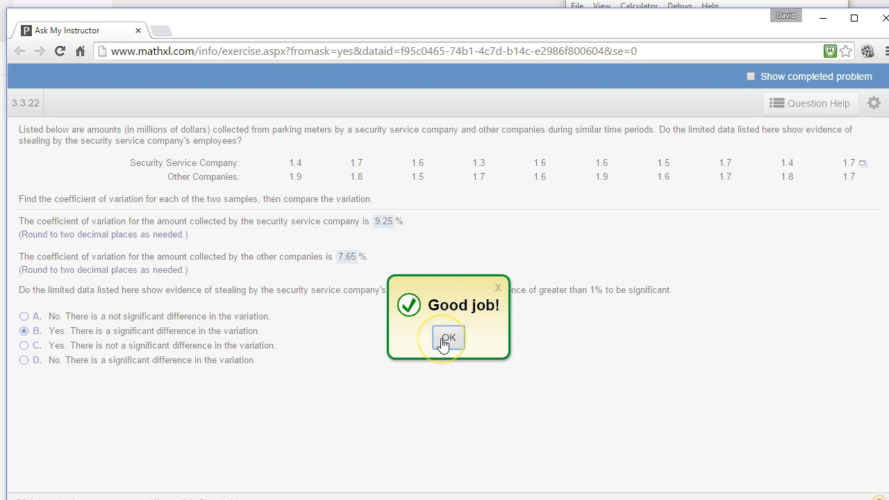
click(447, 338)
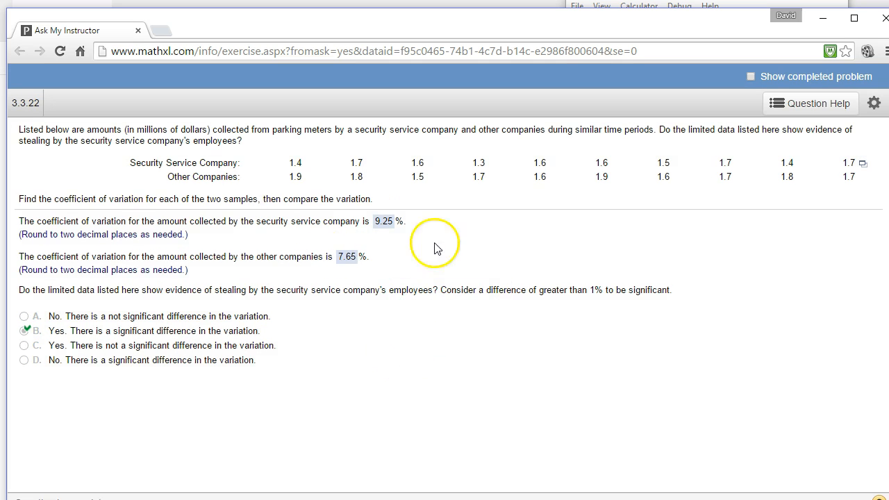
mouse_move(316, 202)
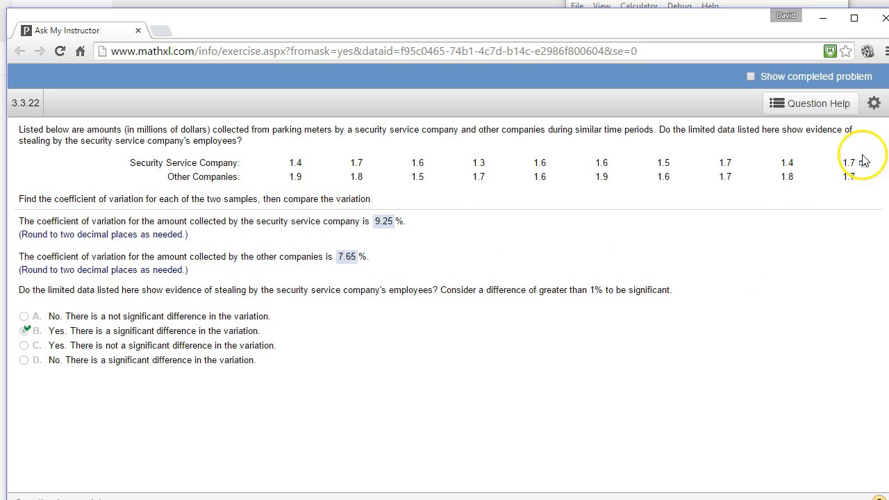
Load the exercise's two parking-meter samples into a StatCrunch data table
click(863, 163)
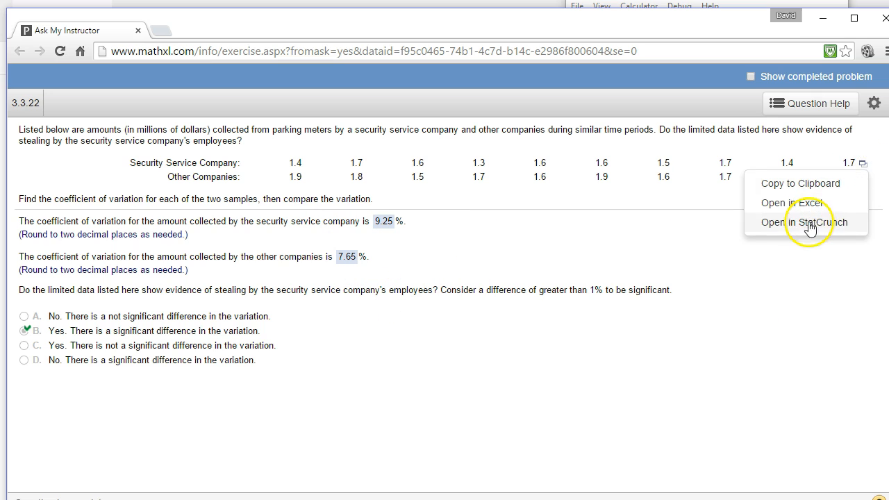
click(805, 222)
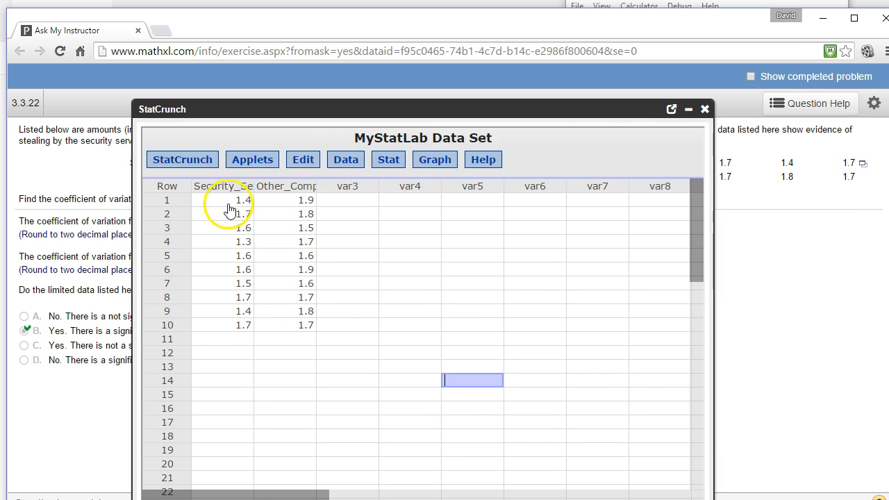
Compute column summary stats with only Coef. of var.: 9.2498121 and 7.6544254
click(388, 159)
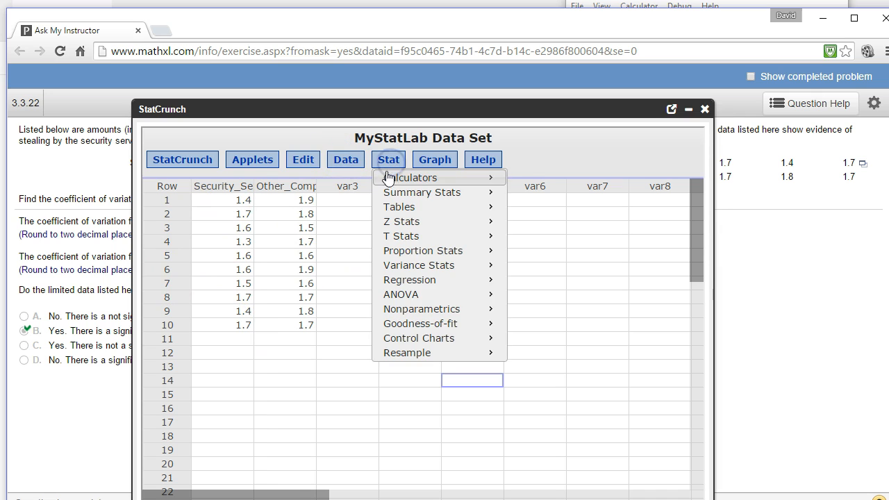
mouse_move(422, 192)
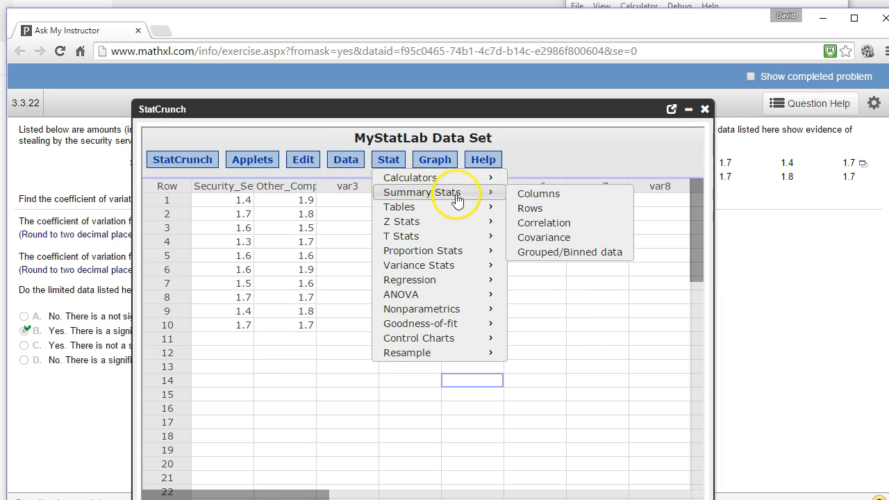
mouse_move(539, 194)
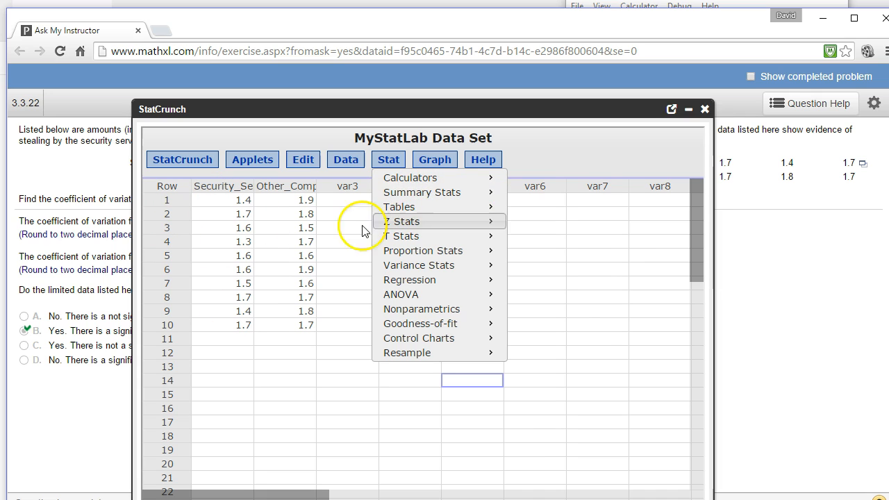
click(421, 192)
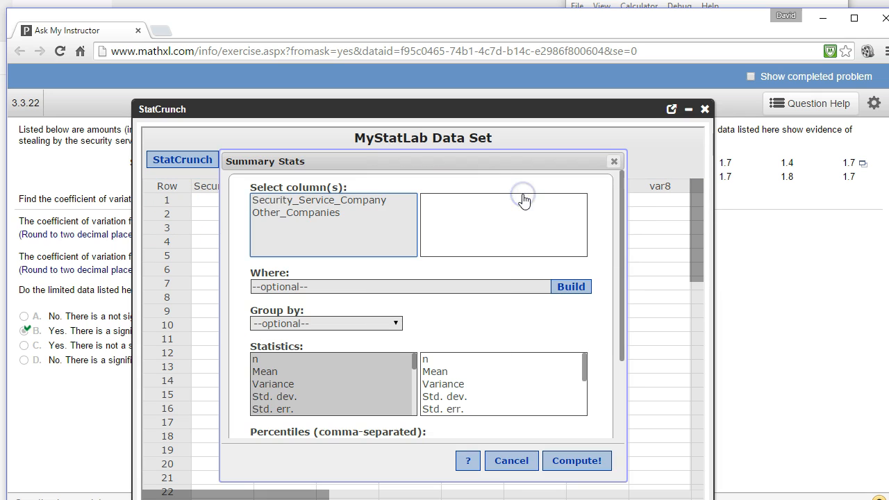
click(319, 200)
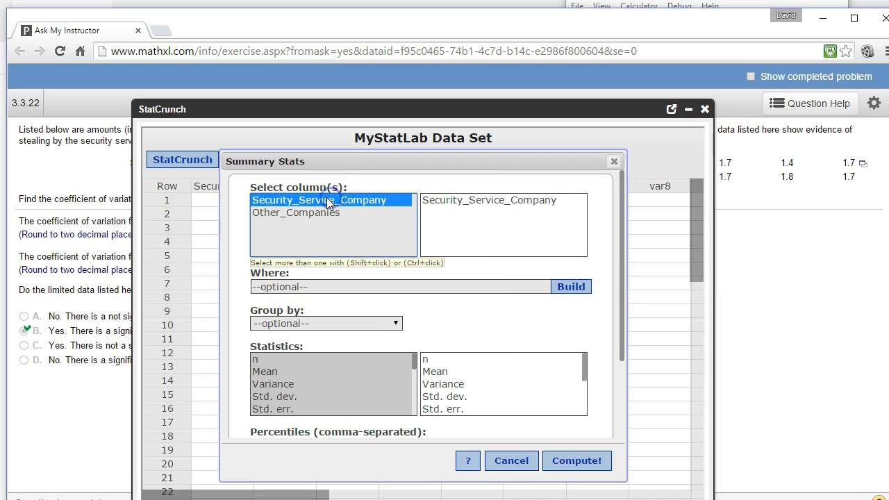
click(296, 212)
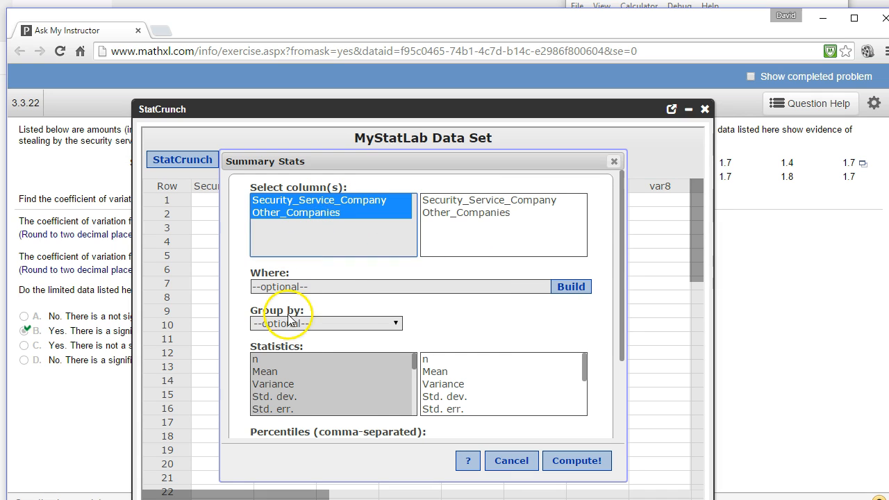
mouse_move(295, 386)
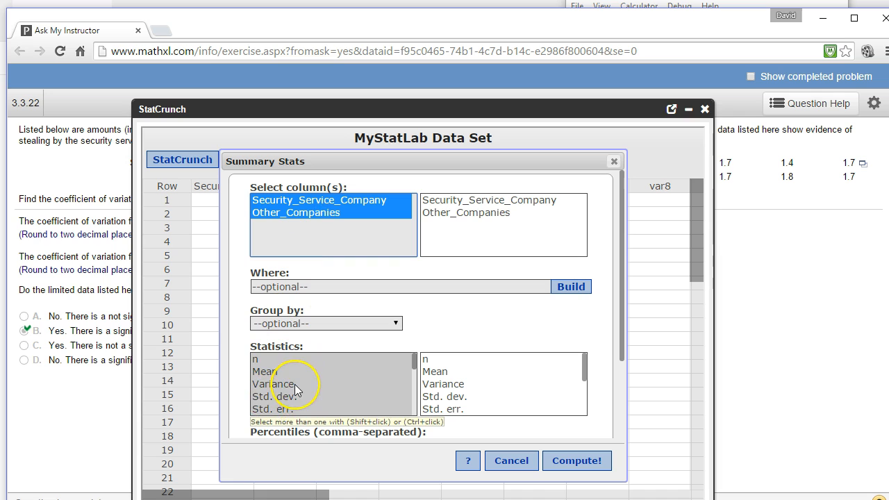
scroll(down, 3)
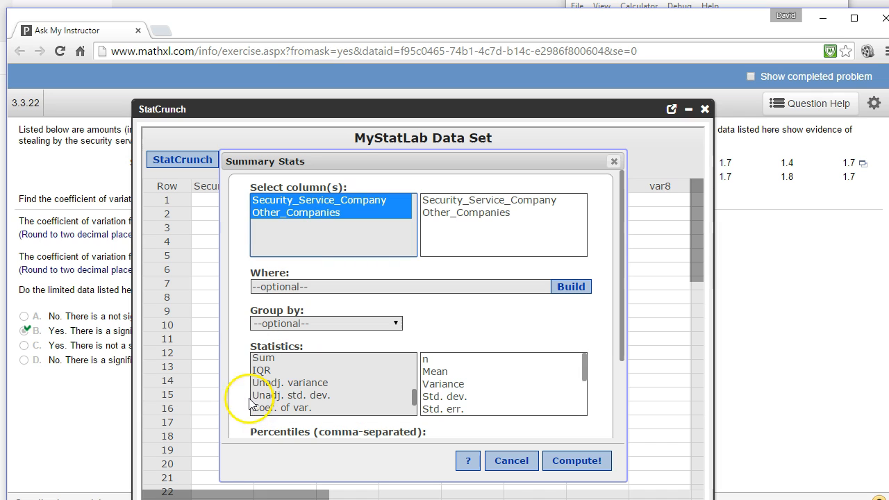
click(283, 408)
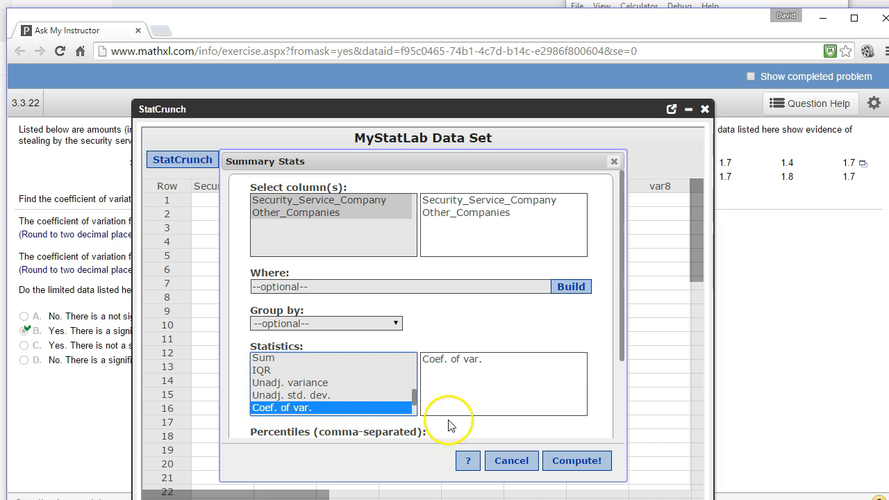
click(576, 460)
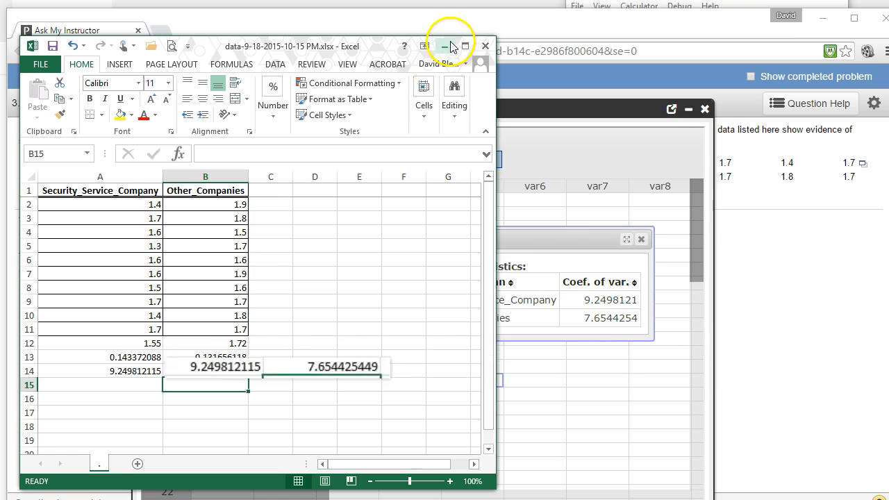
Minimize Excel to reveal the StatCrunch results and shift the StatCrunch window right
click(444, 46)
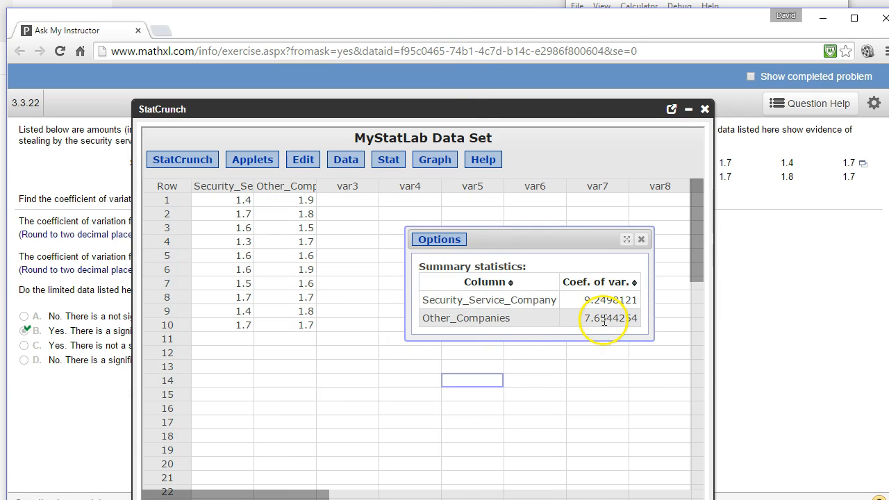
drag(431, 109, 590, 115)
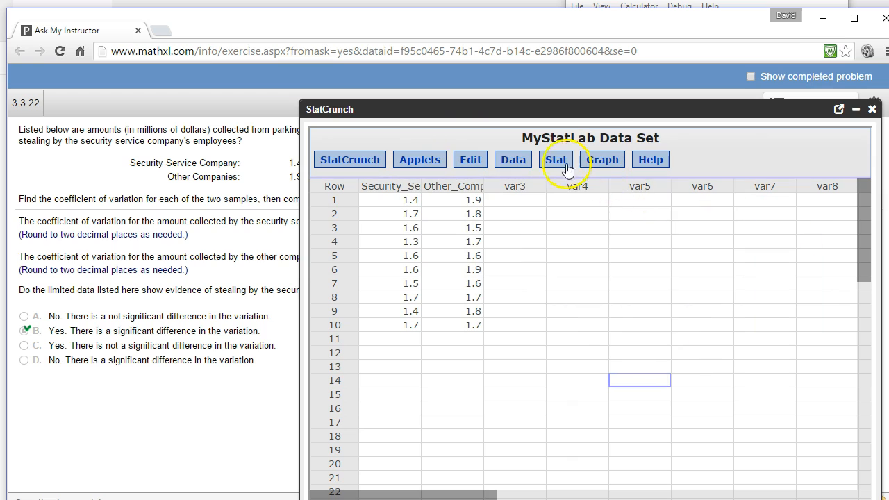
Run Summary Stats > Columns on both company columns with Coef. of var. selected
click(555, 159)
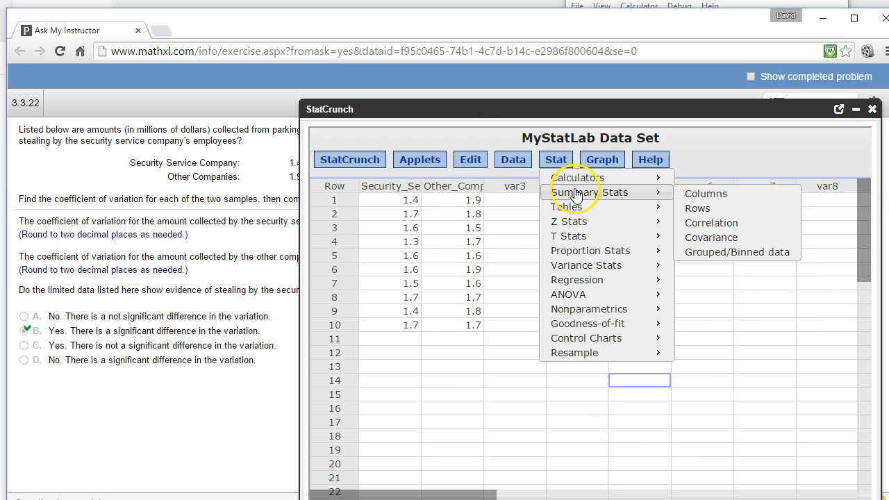
click(706, 193)
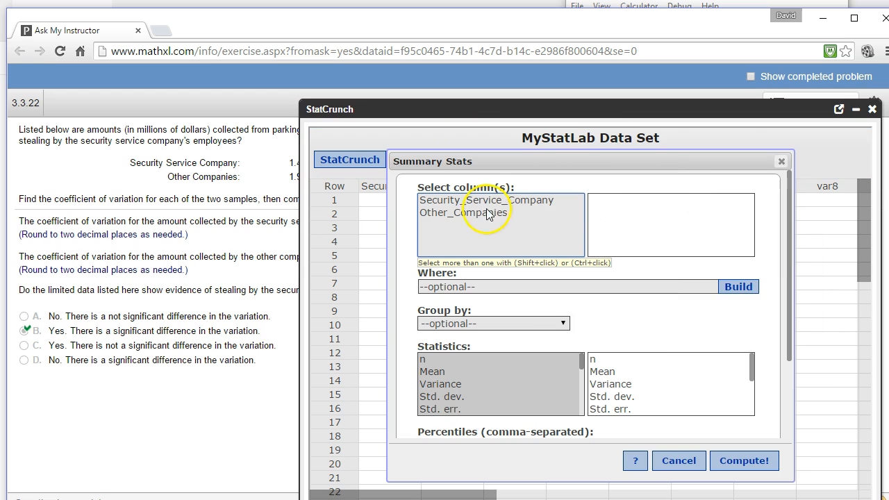
click(486, 205)
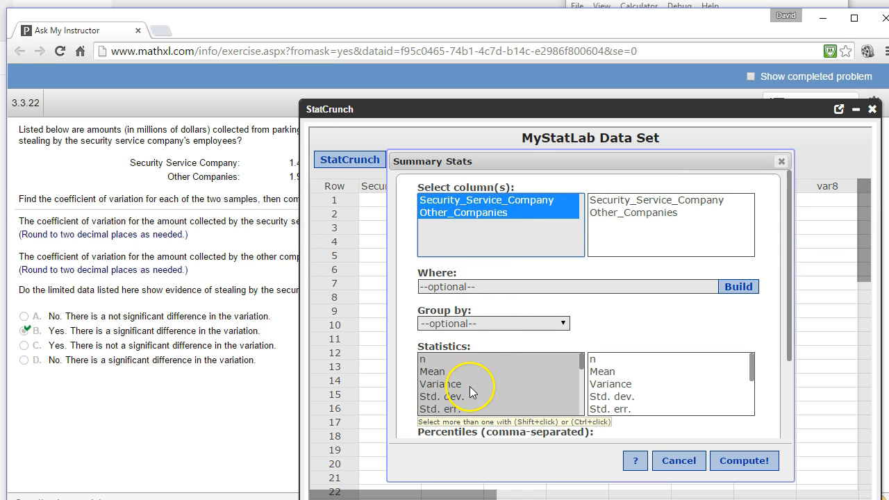
scroll(down, 3)
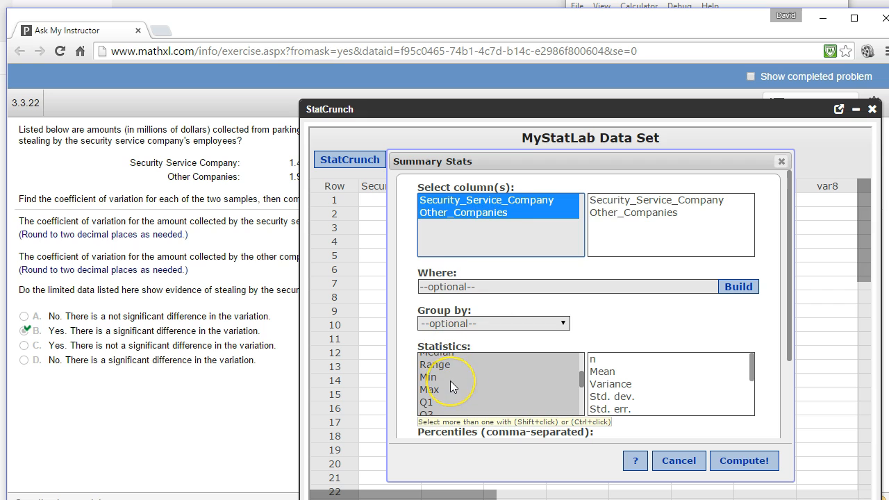
scroll(down, 3)
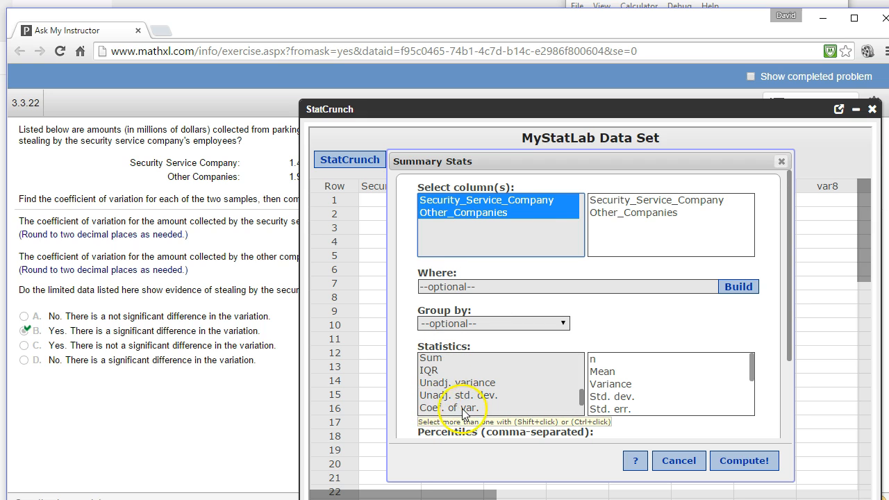
click(449, 408)
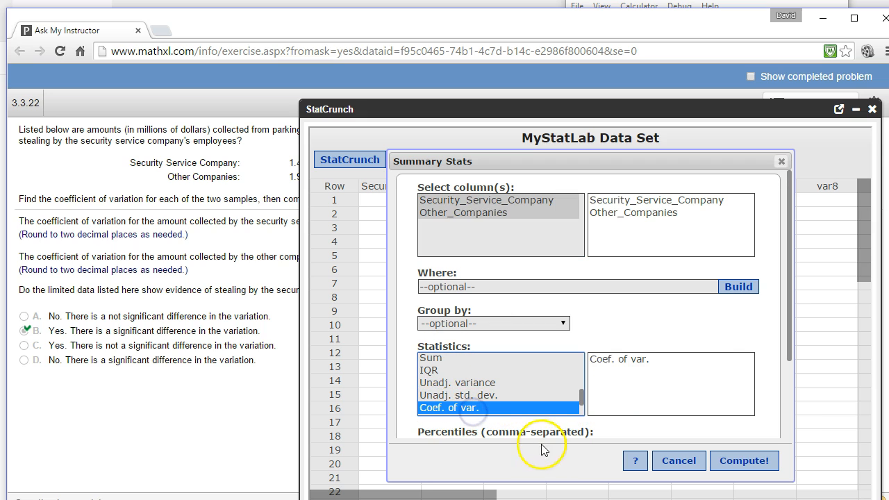
click(744, 460)
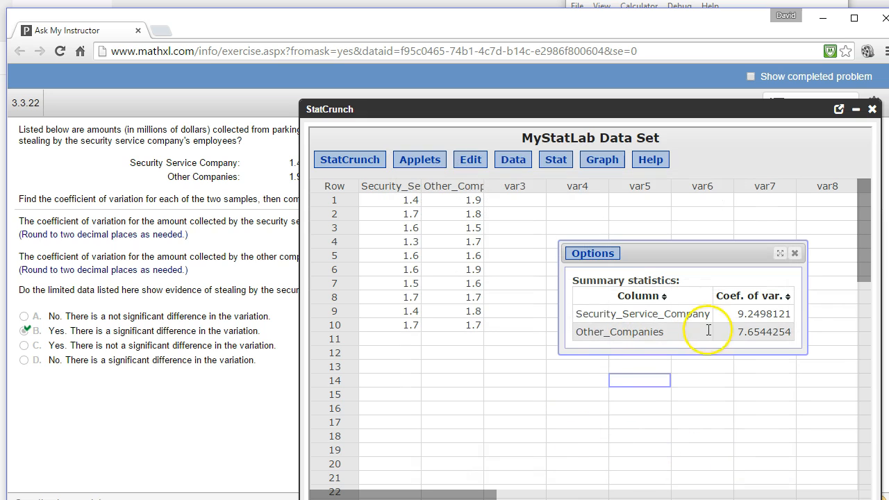